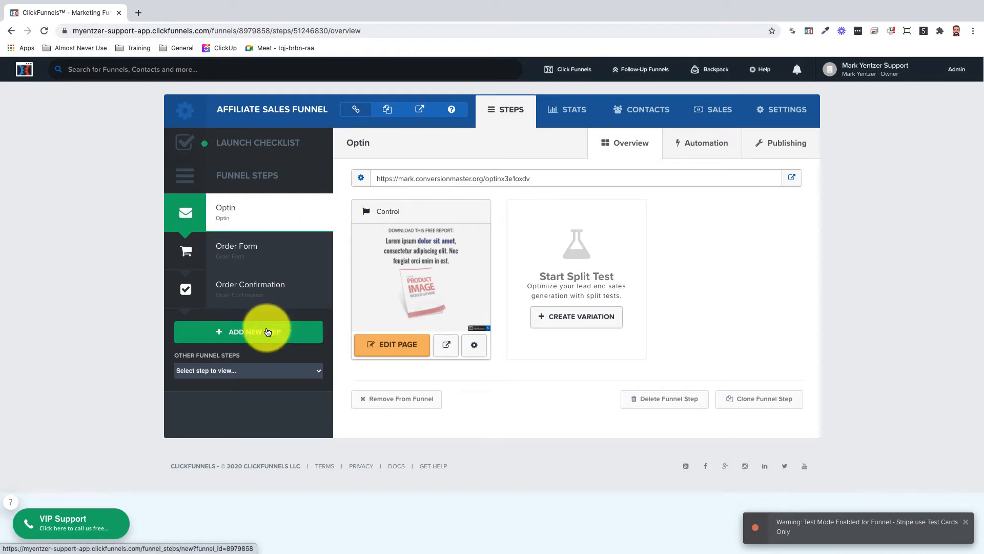
- Create a new funnel step named 'Affiliate Access' in the Affiliate Sales Funnel
left_click(248, 331)
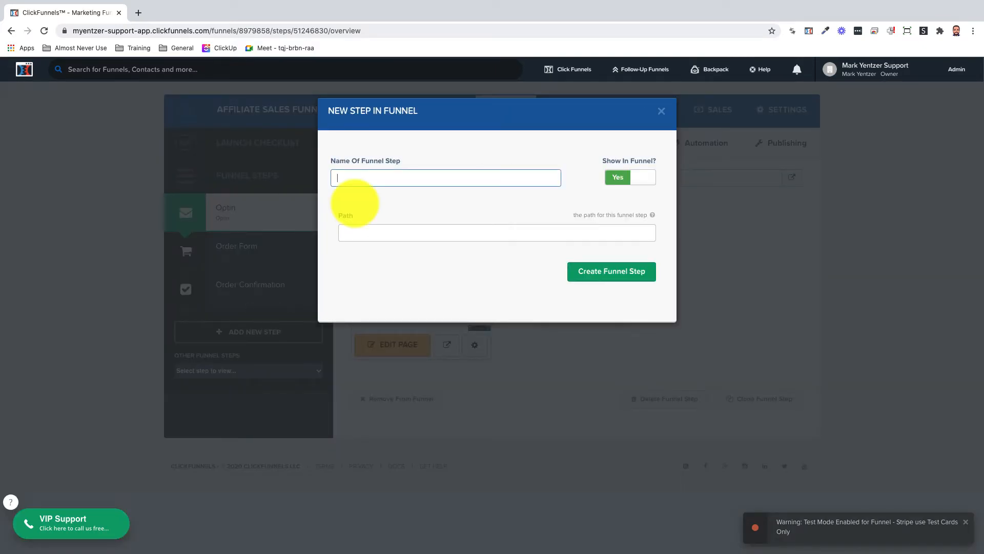
type("Affiliate Access")
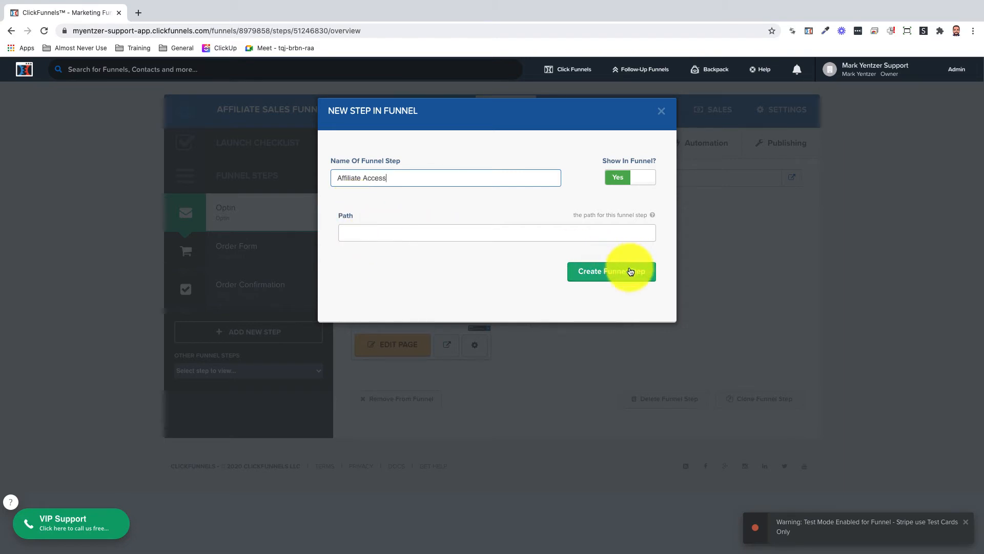
left_click(610, 271)
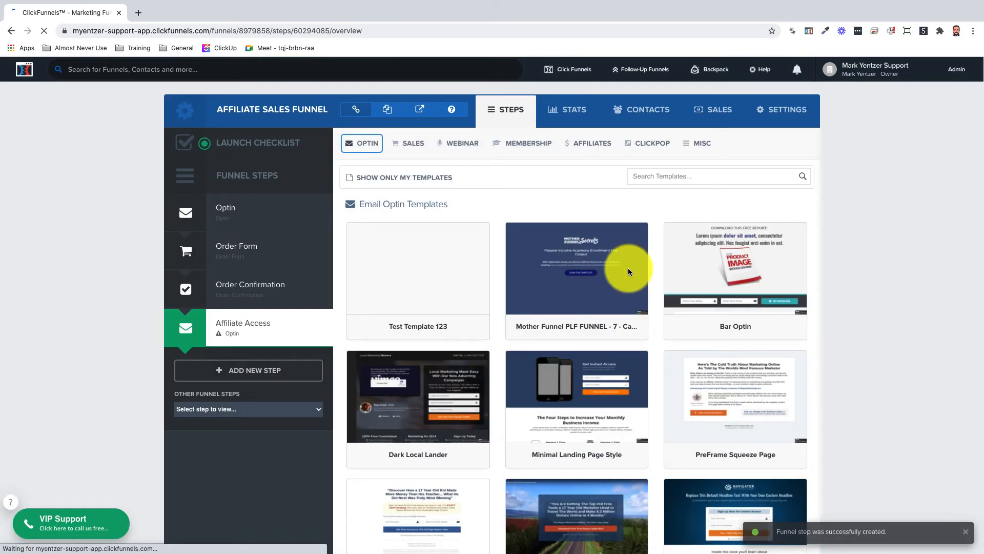
- Apply an Affiliate Access template from the Affiliates category to the new step
left_click(594, 143)
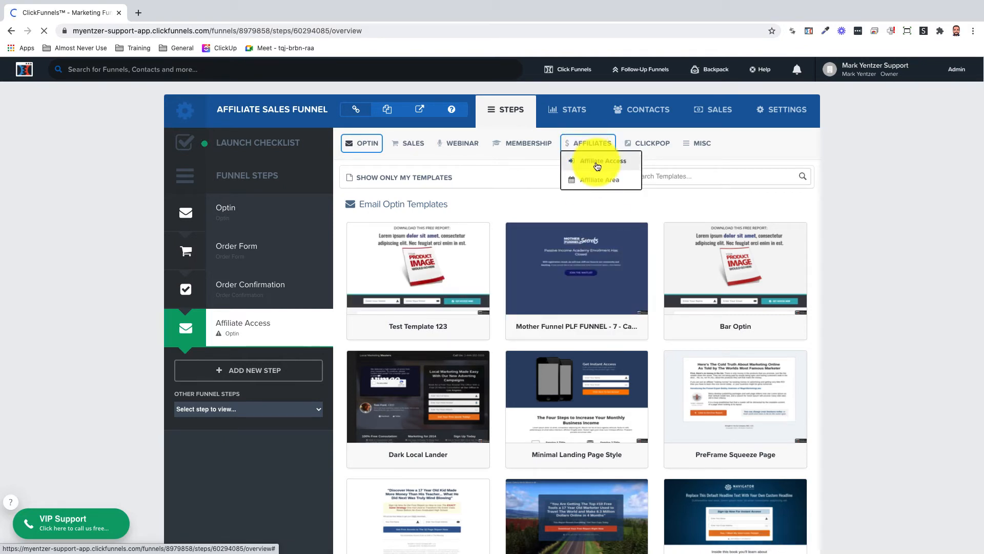
left_click(600, 159)
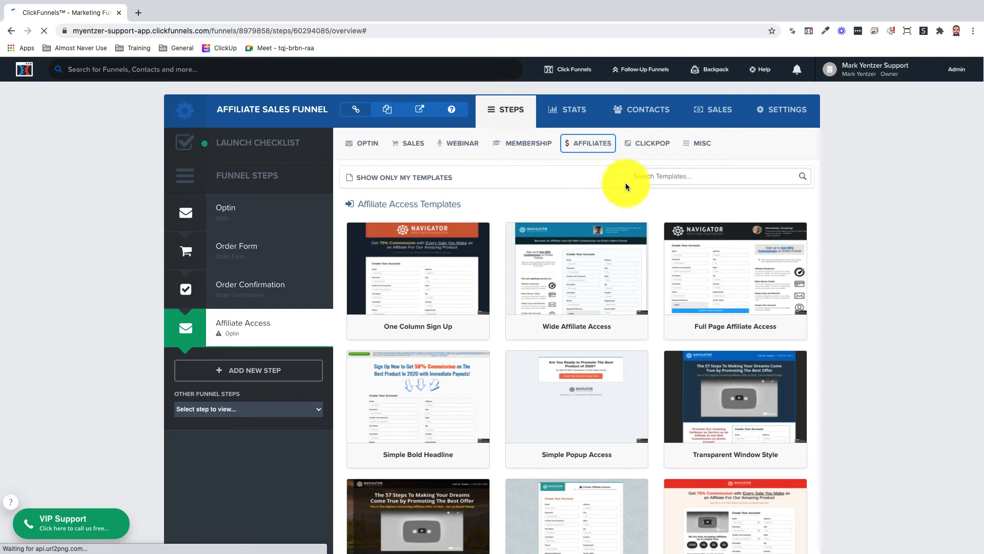
left_click(575, 268)
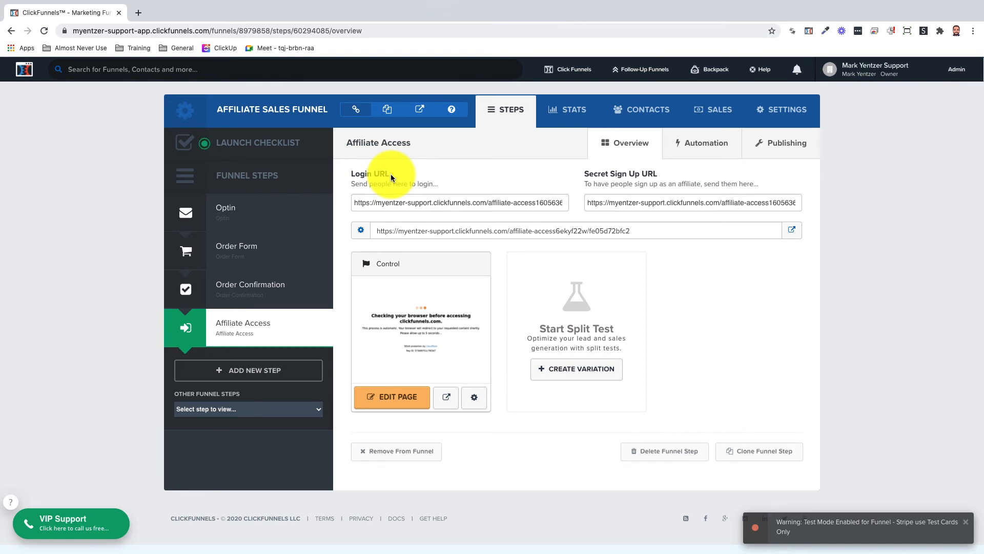
mouse_move(660, 177)
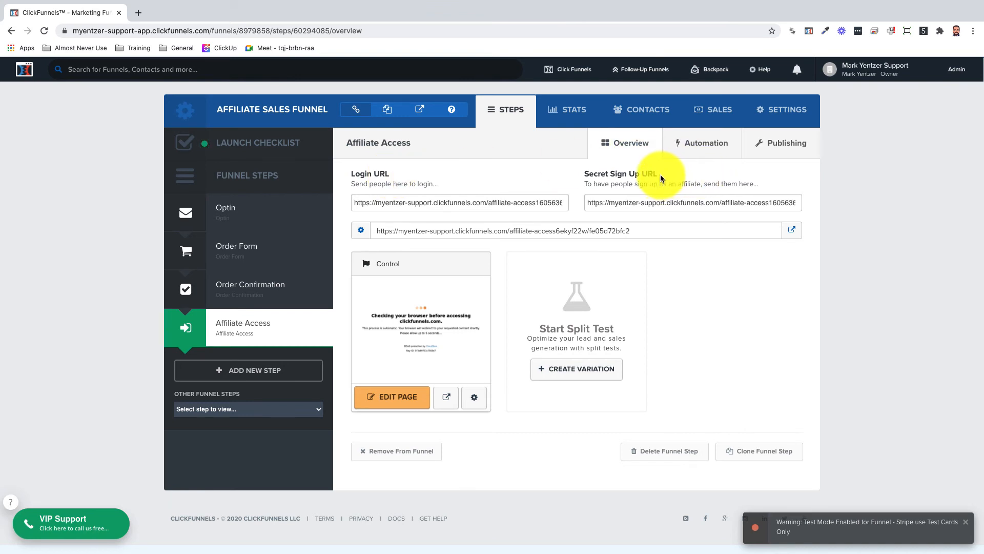